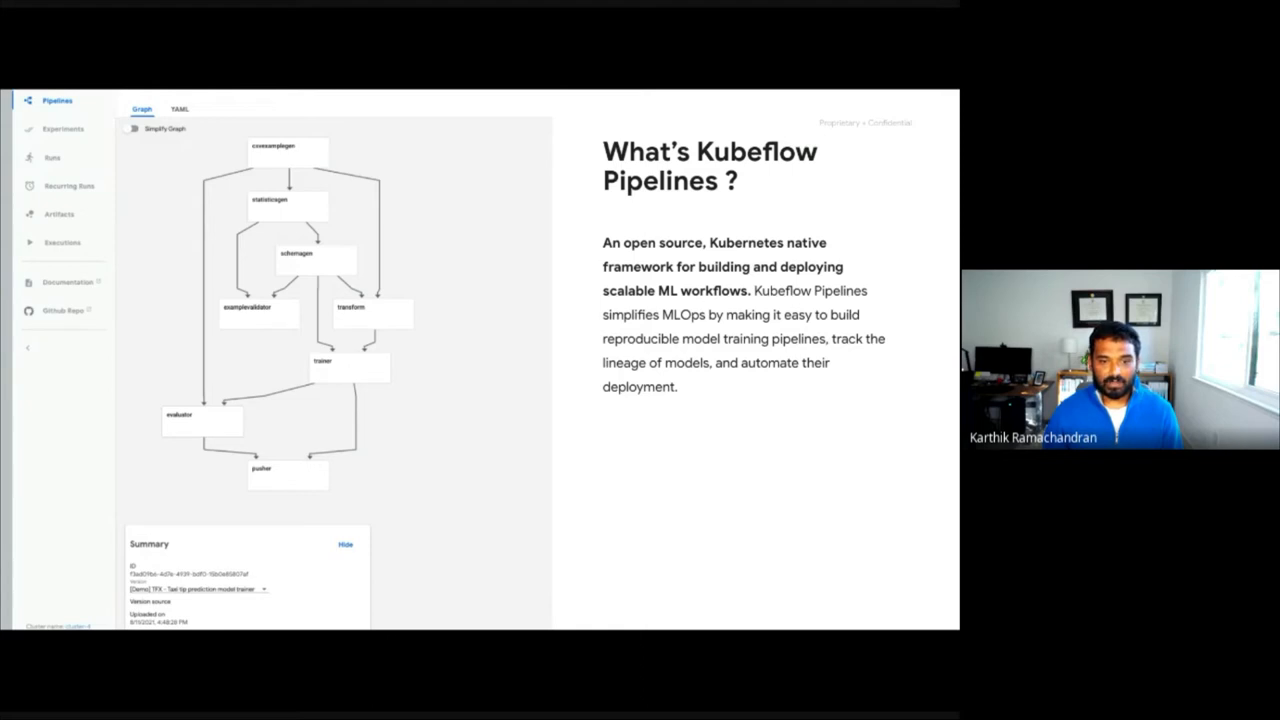
pyautogui.moveTo(112, 178)
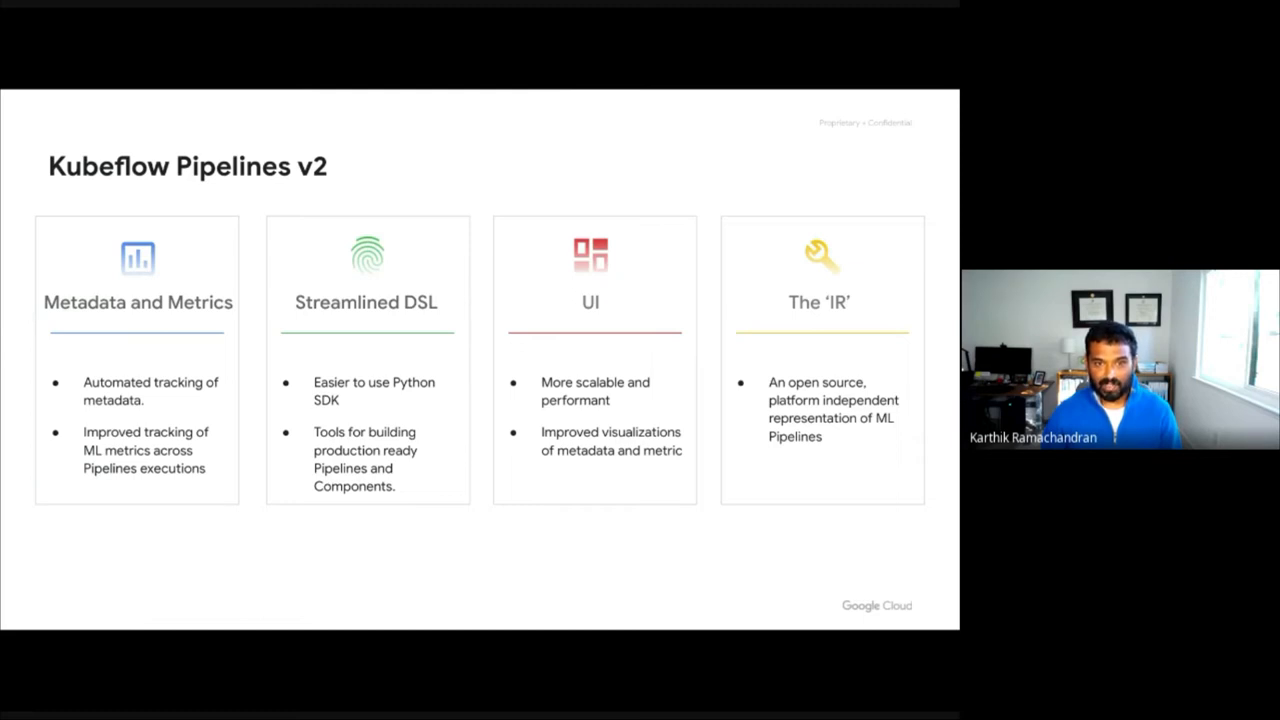
pyautogui.moveTo(128, 188)
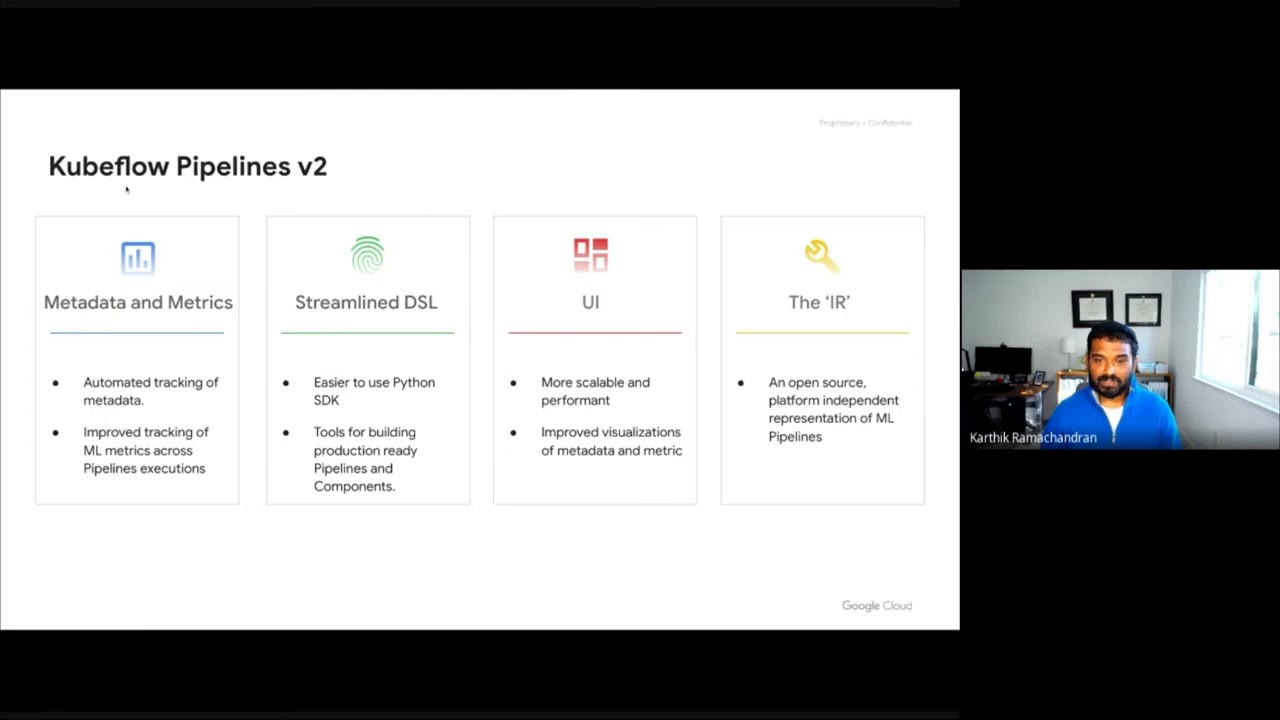